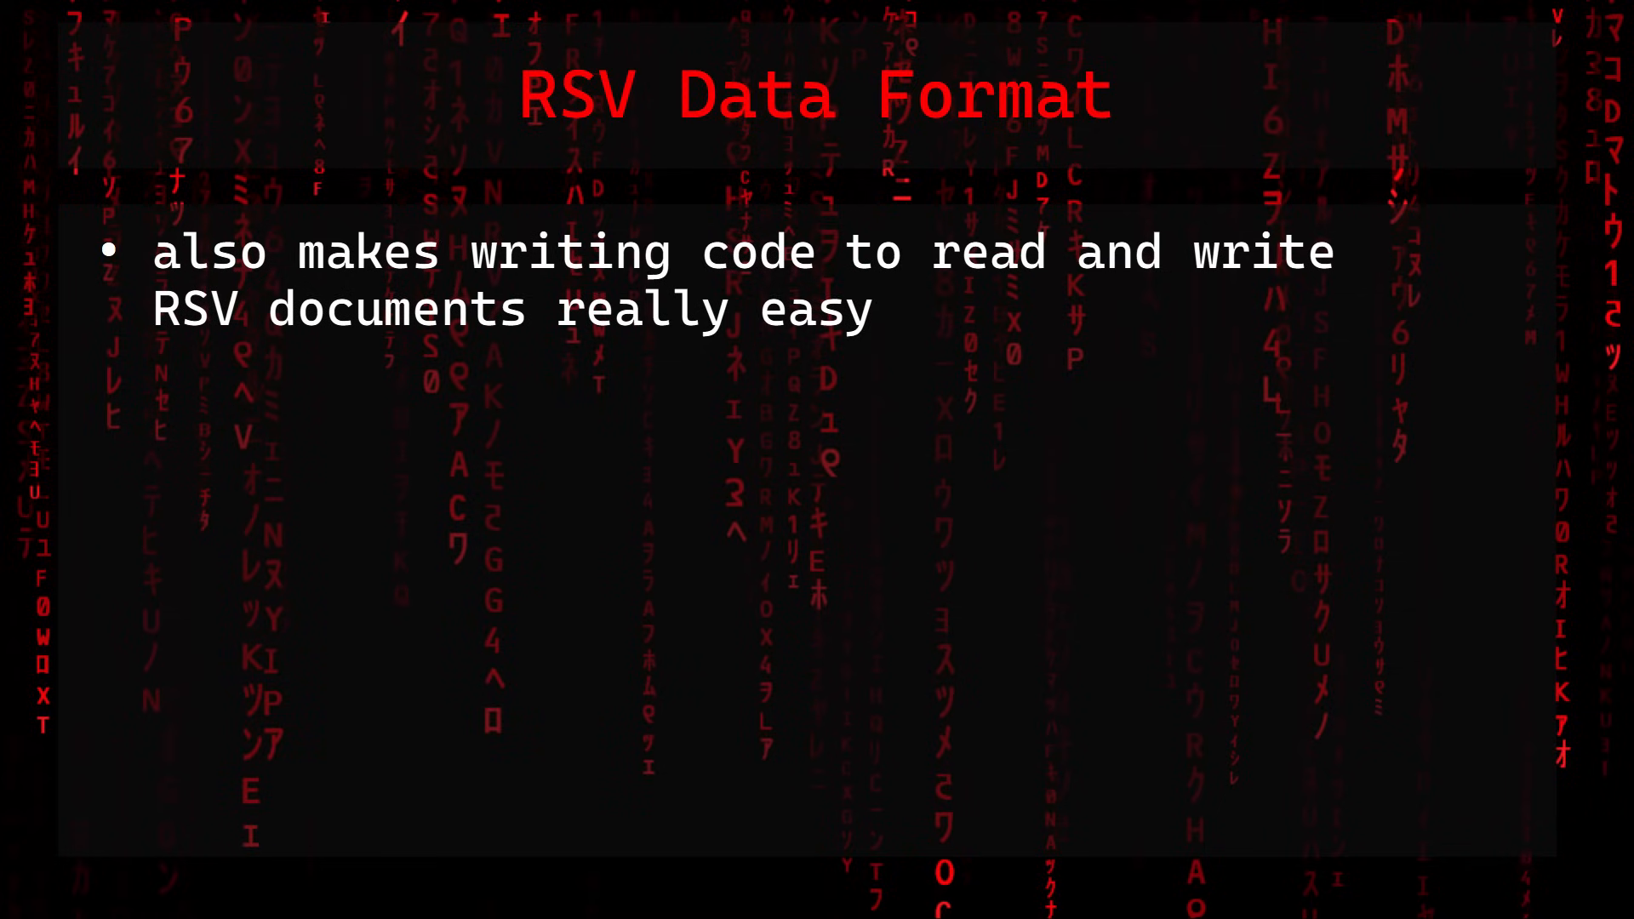
# Step: Advance from the RSV Data Format slide to the RSV Encoding slide
pyautogui.press('Right')
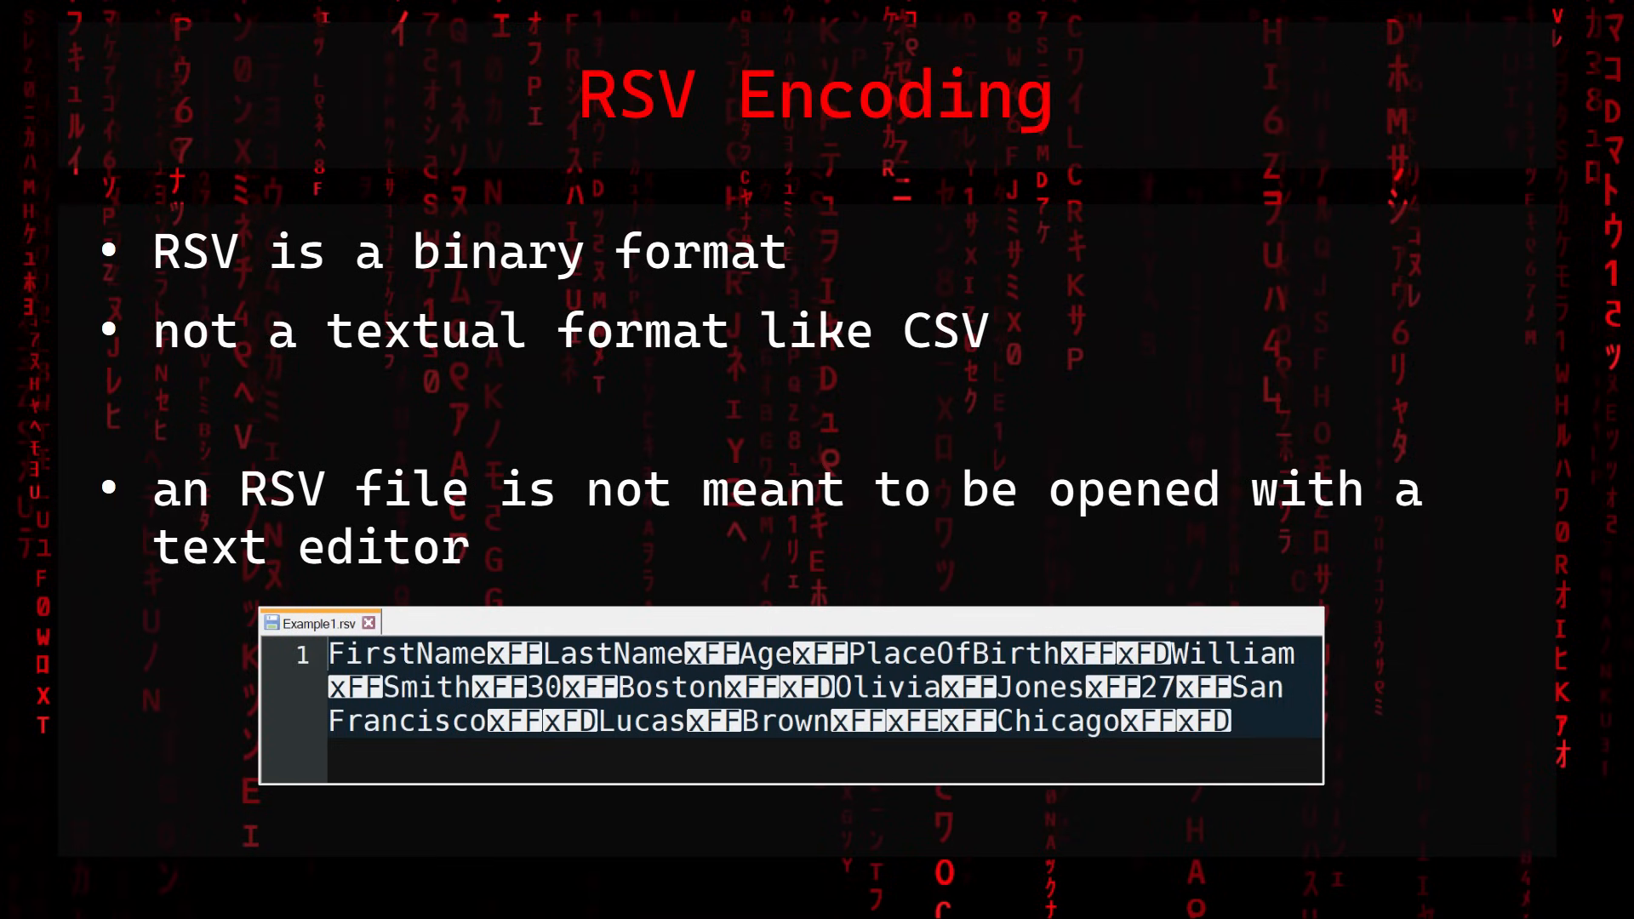
# Step: Advance past the 0xFF/0xFE/0xFD terminator slide to the Example.rsv encoding script slide
pyautogui.press('right')
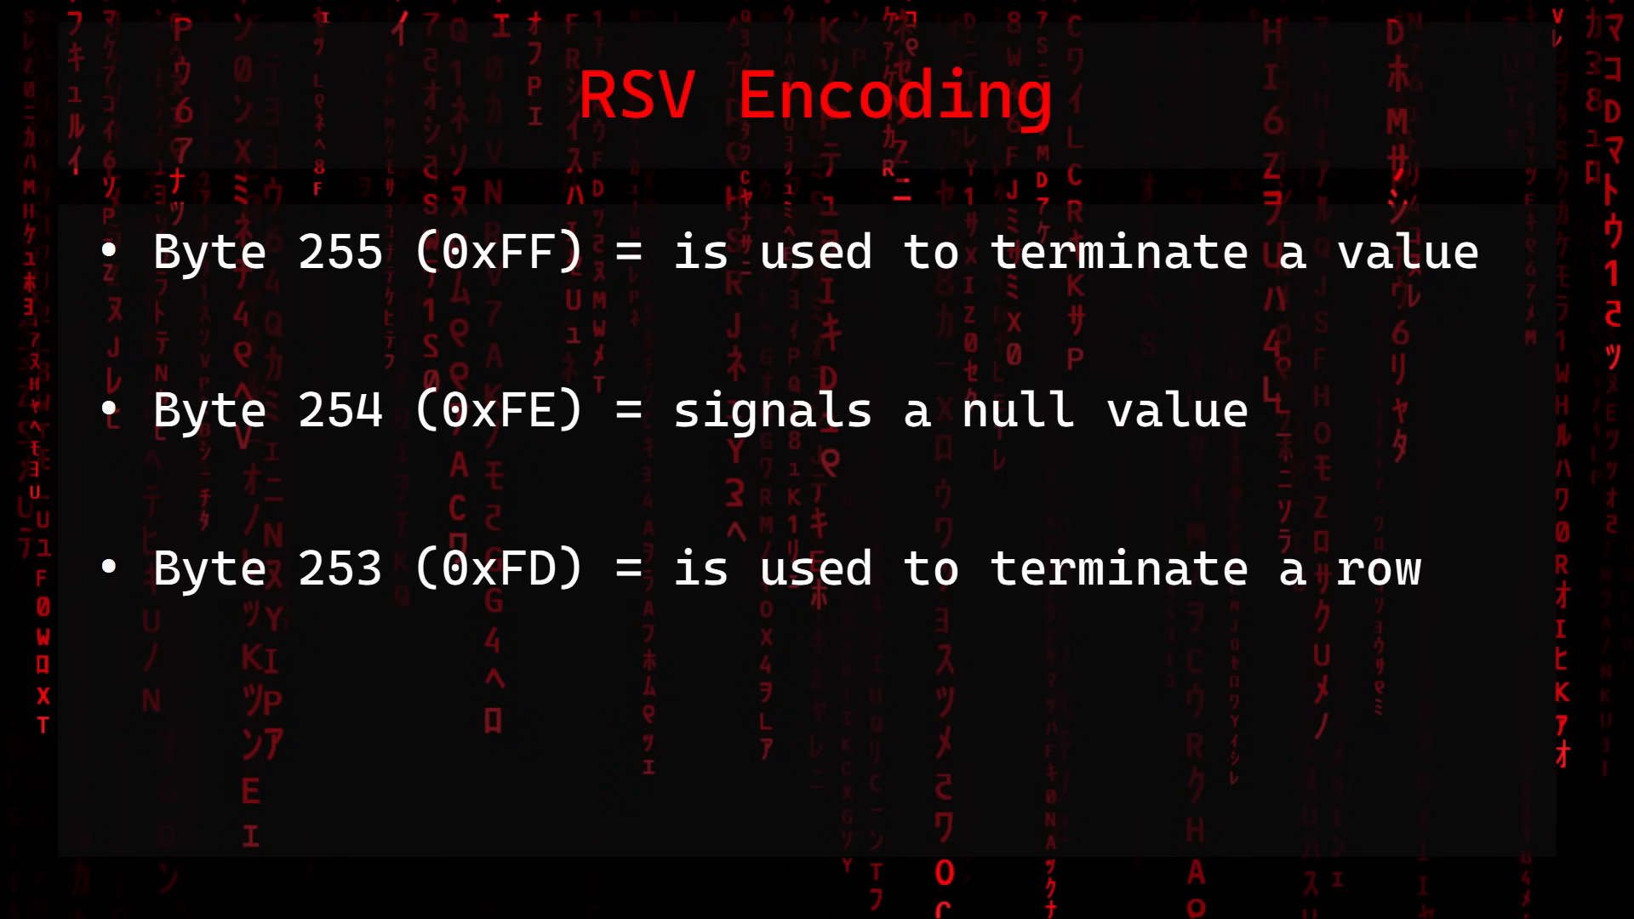
pyautogui.press('Right')
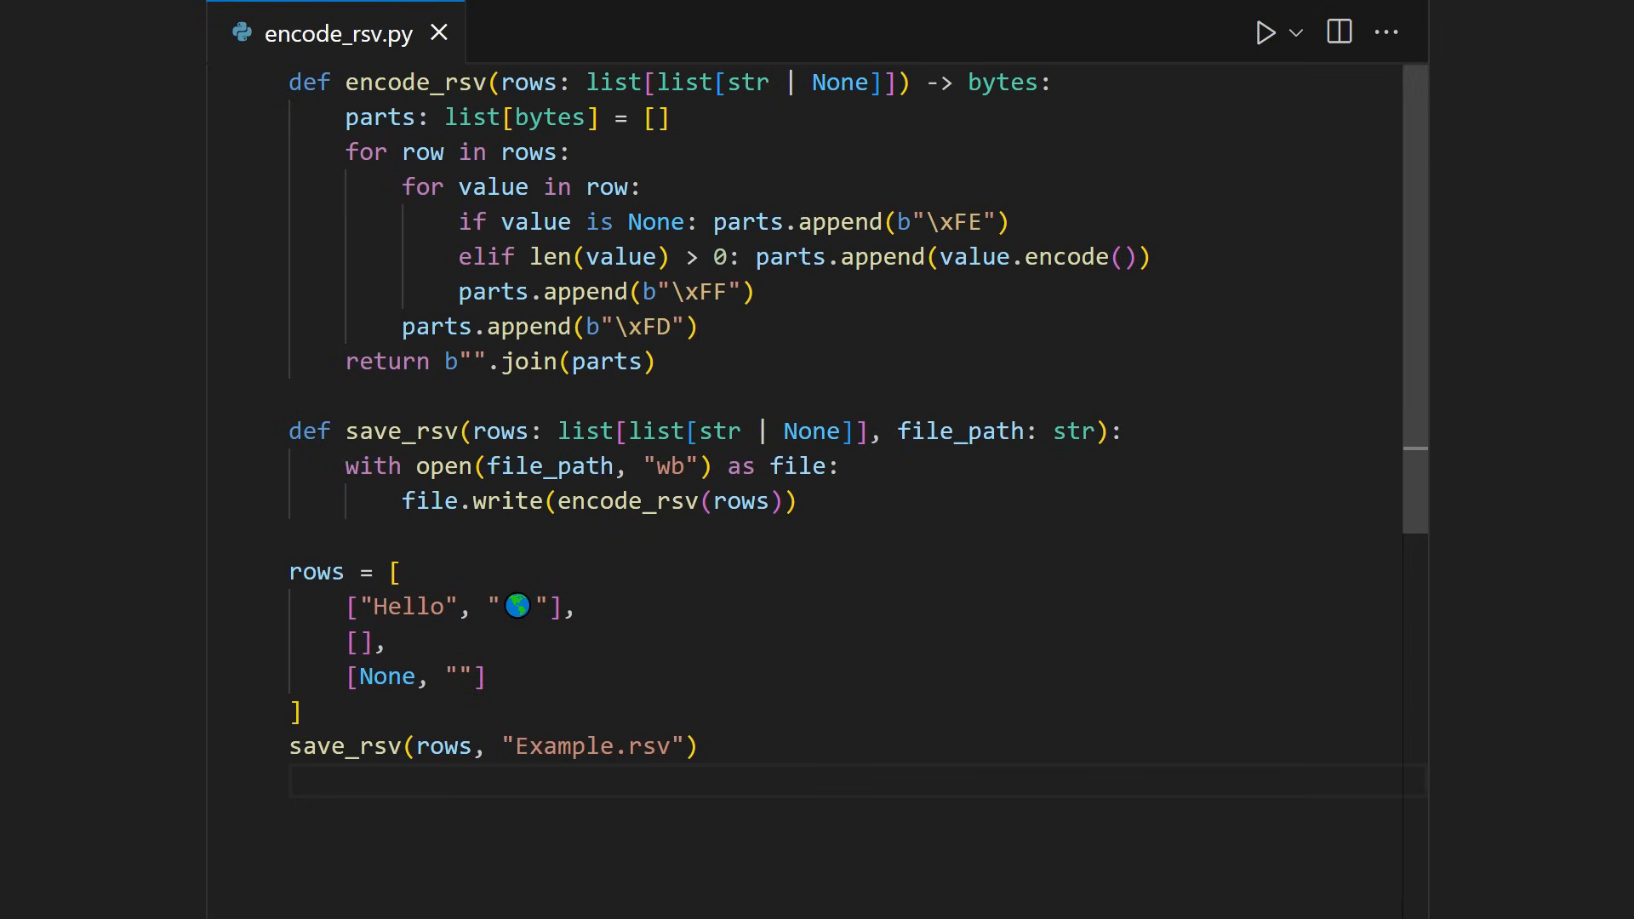
# Step: View Example.rsv's raw bytes, then scroll through decode_rsv.py's decode_rsv and load_rsv functions
pyautogui.click(1265, 32)
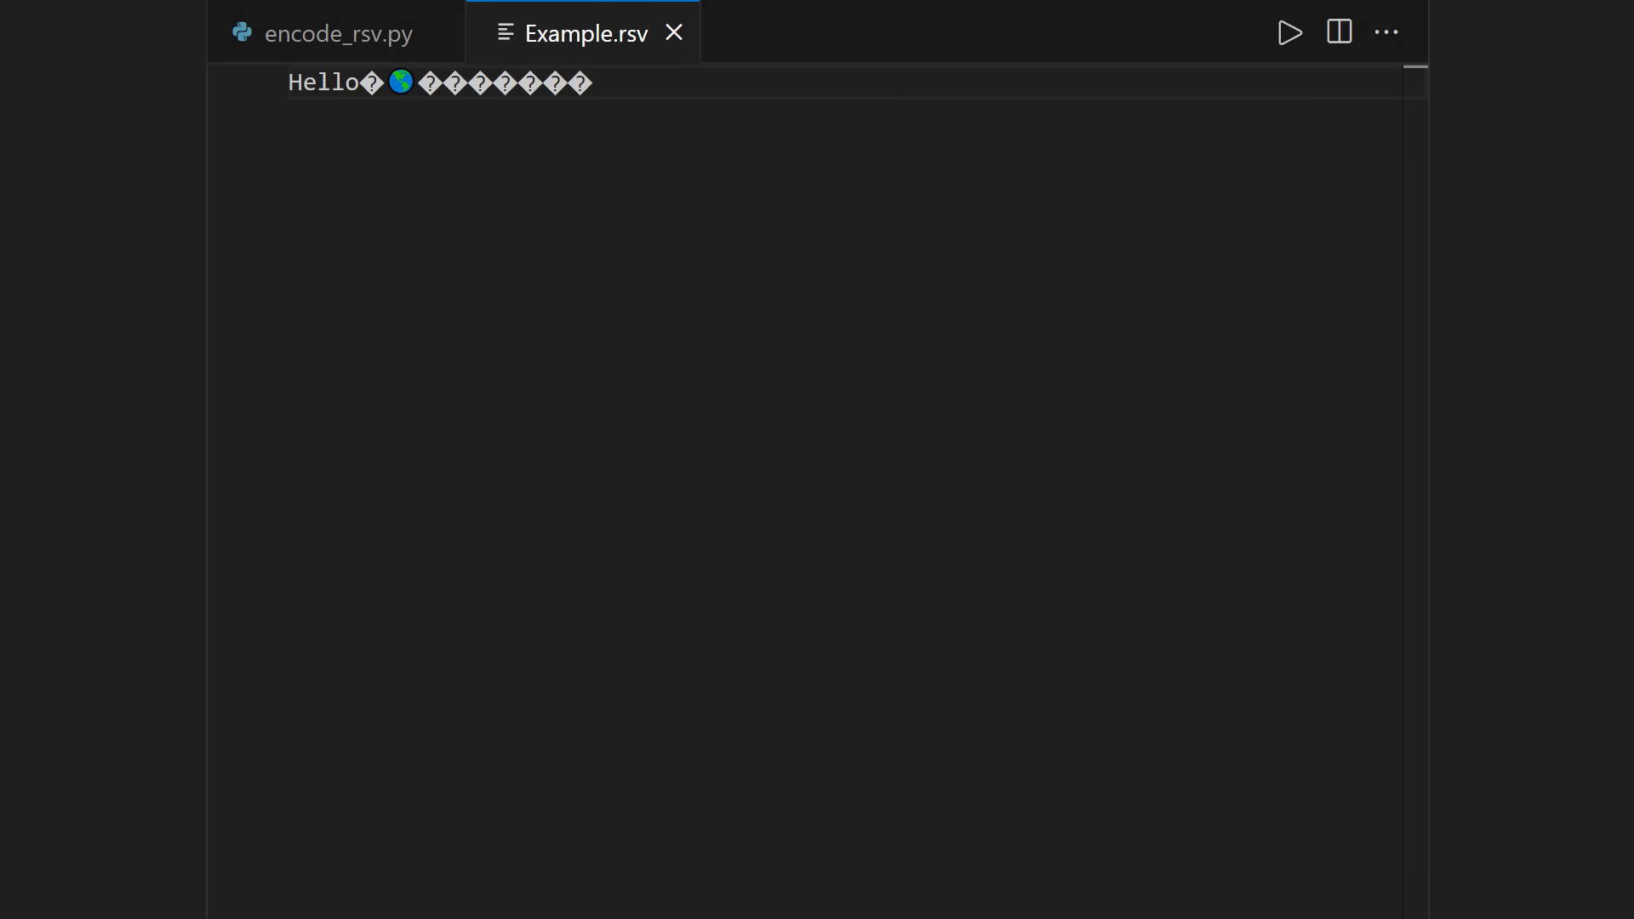
pyautogui.click(830, 33)
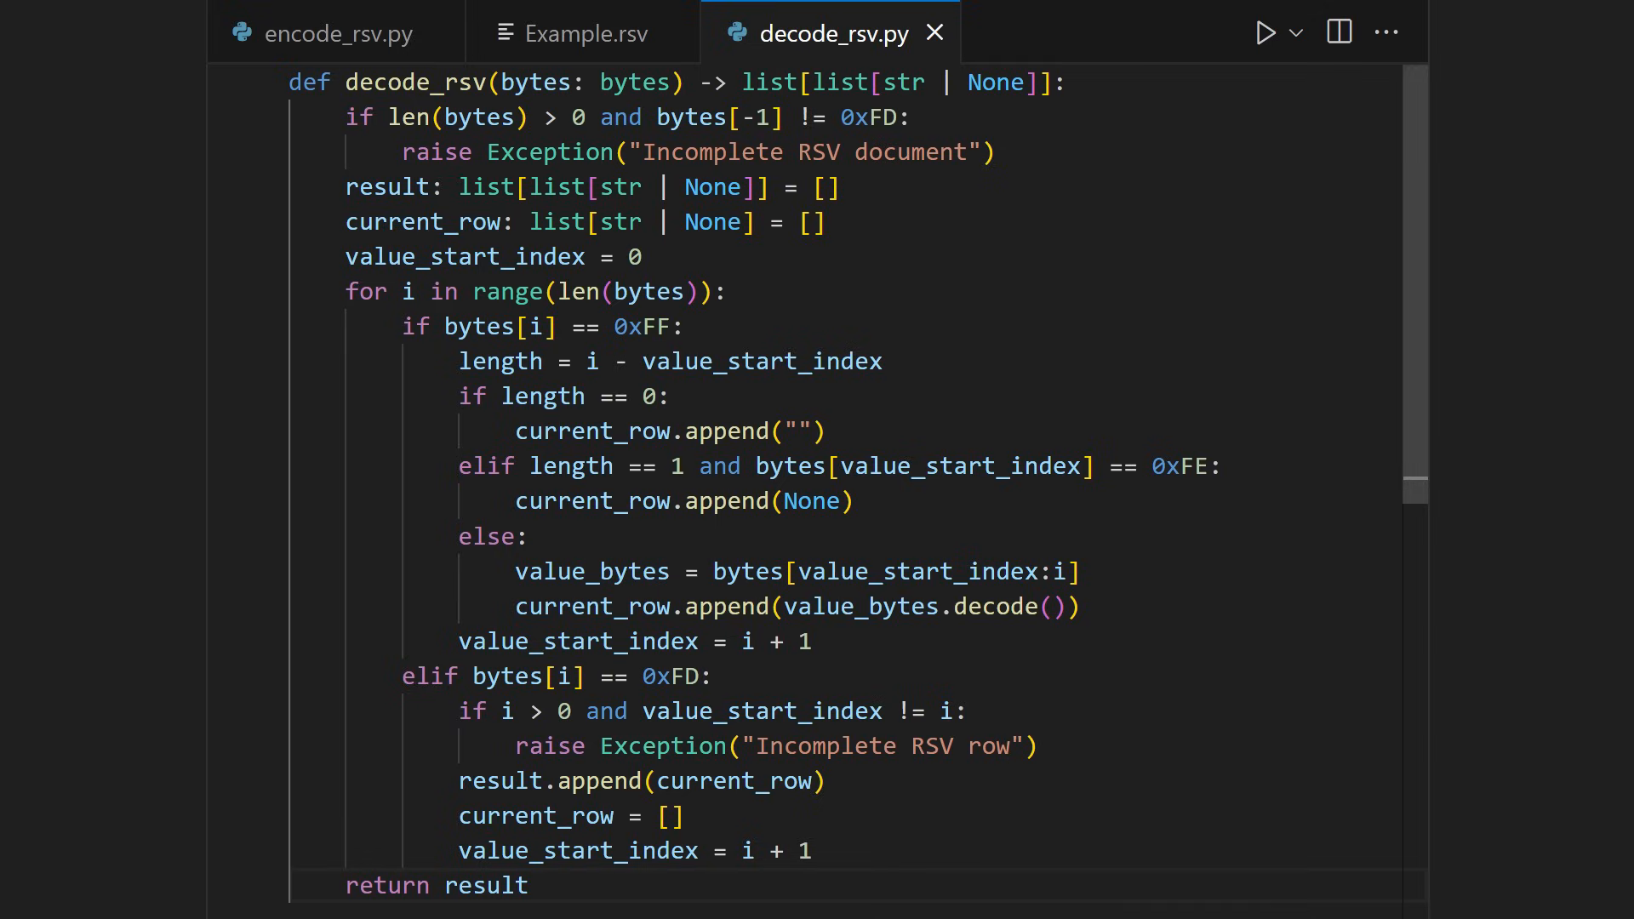
pyautogui.scroll(-3)
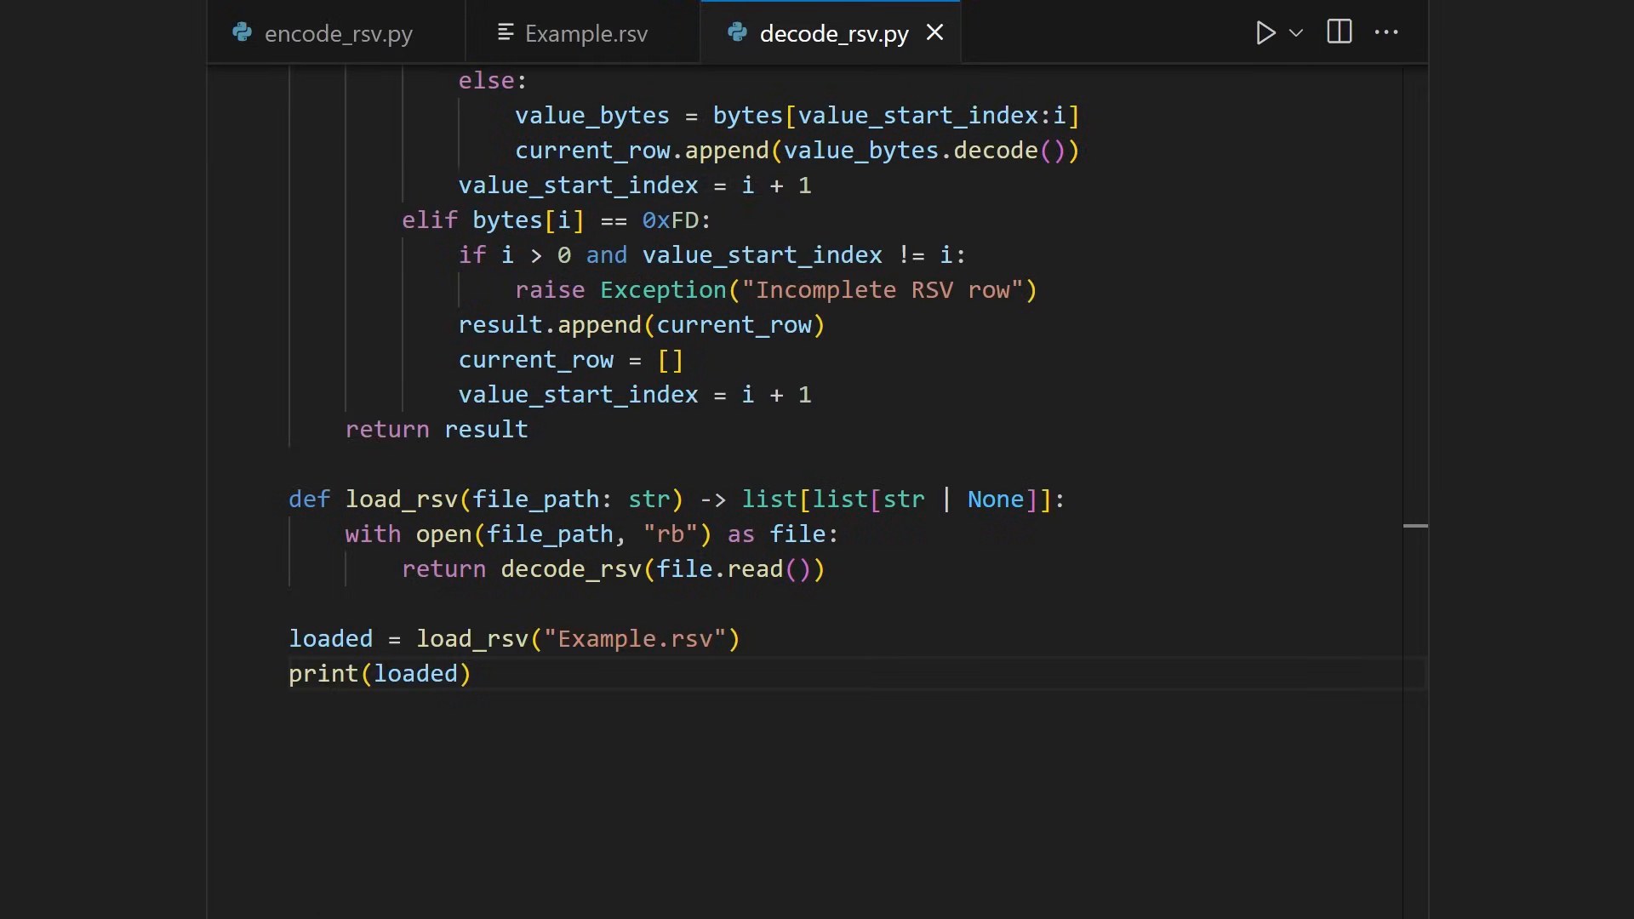